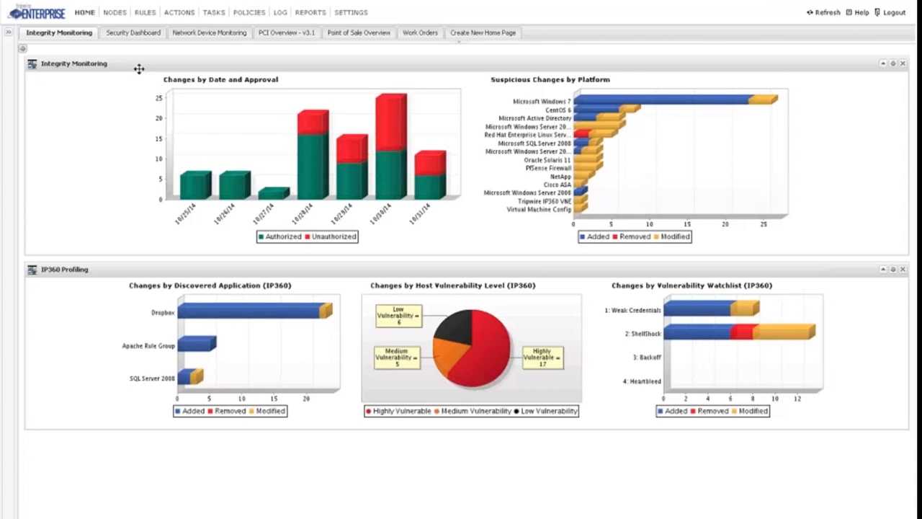
{"action": "mouse_move", "coordinate": [157, 88]}
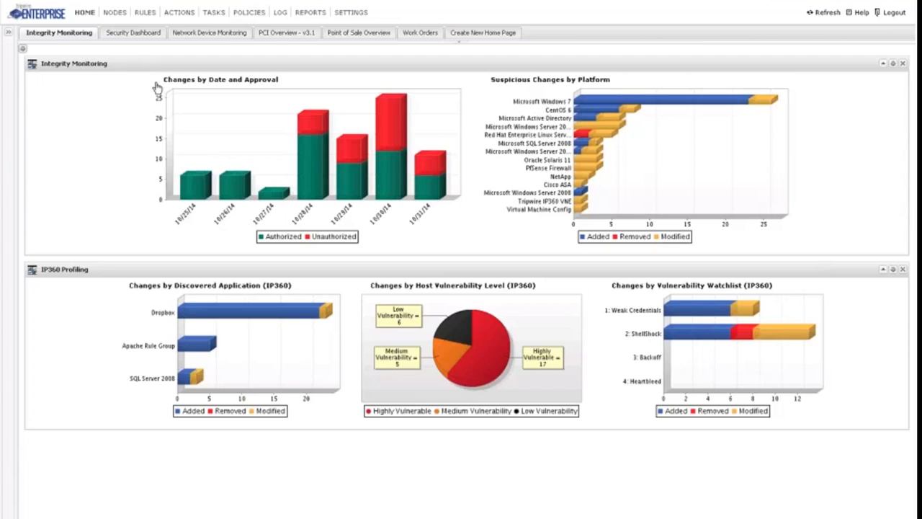
{"action": "mouse_move", "coordinate": [245, 99]}
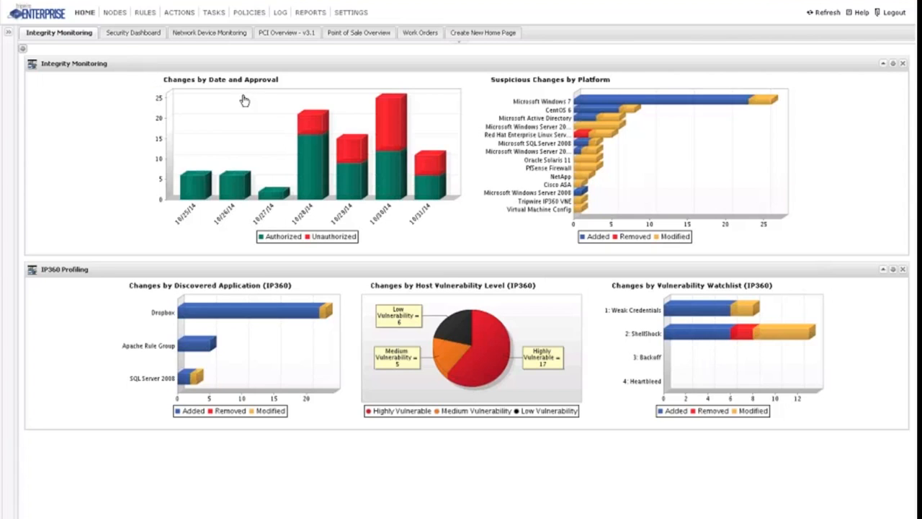
{"action": "mouse_move", "coordinate": [254, 126]}
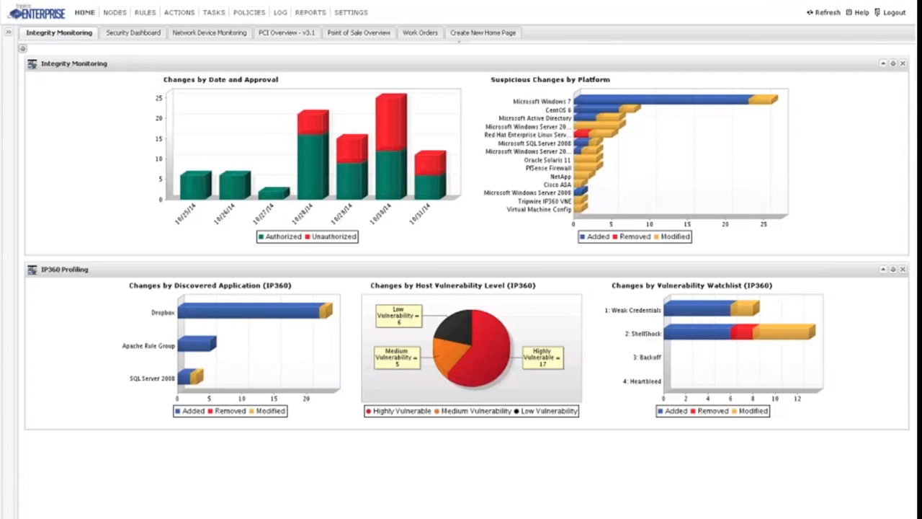
{"action": "mouse_move", "coordinate": [746, 334]}
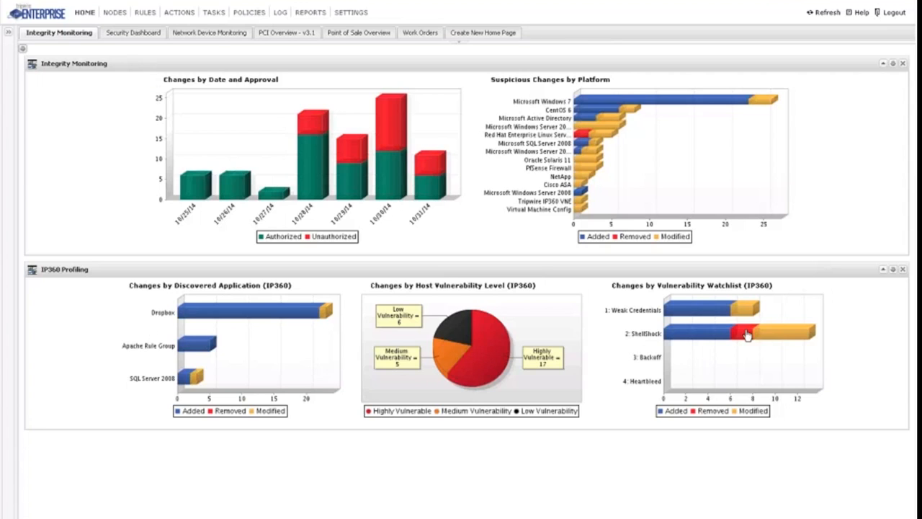
{"action": "mouse_move", "coordinate": [334, 287]}
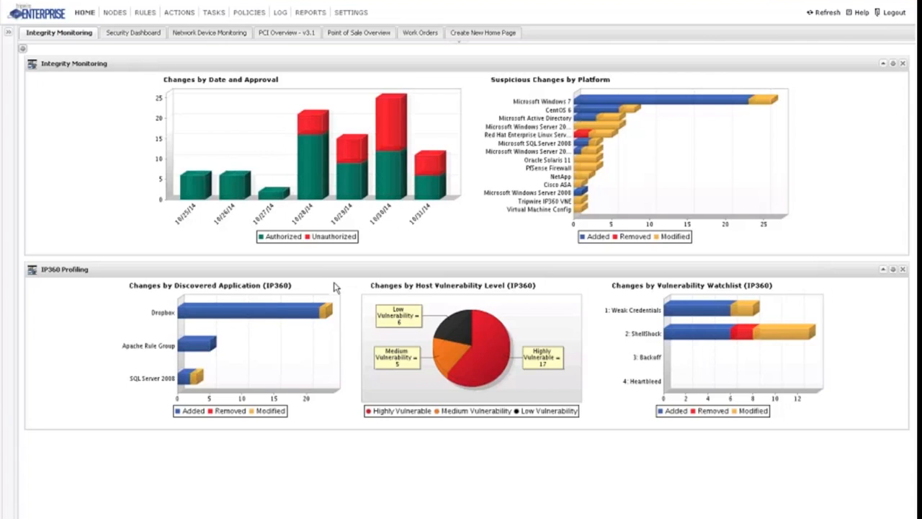
{"action": "mouse_move", "coordinate": [306, 306]}
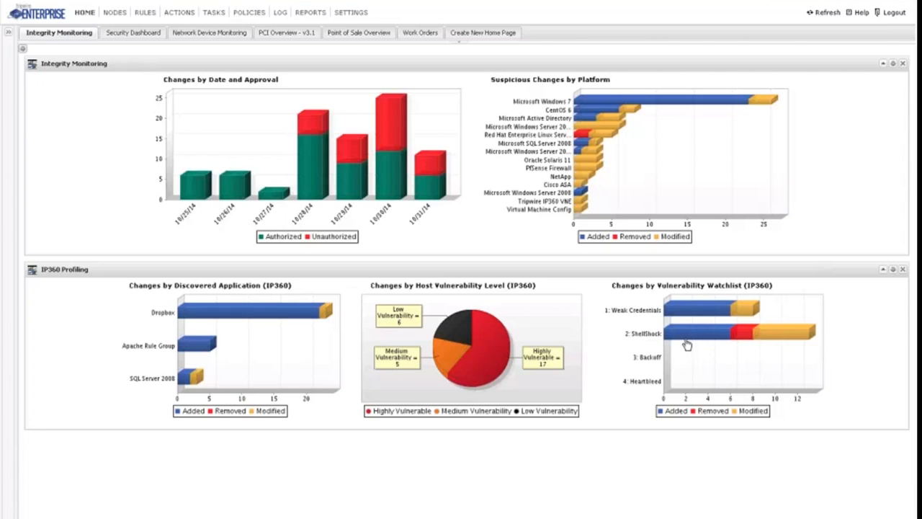
{"action": "mouse_move", "coordinate": [686, 346]}
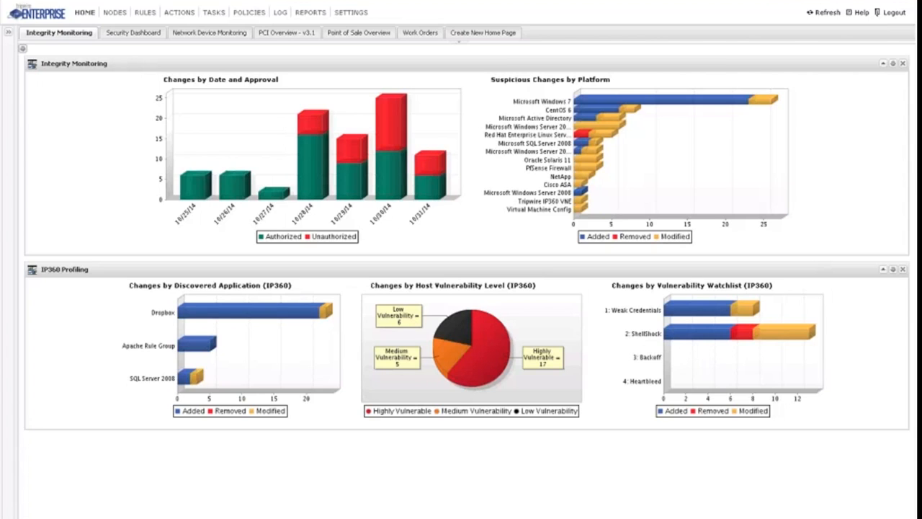
{"action": "mouse_move", "coordinate": [644, 341]}
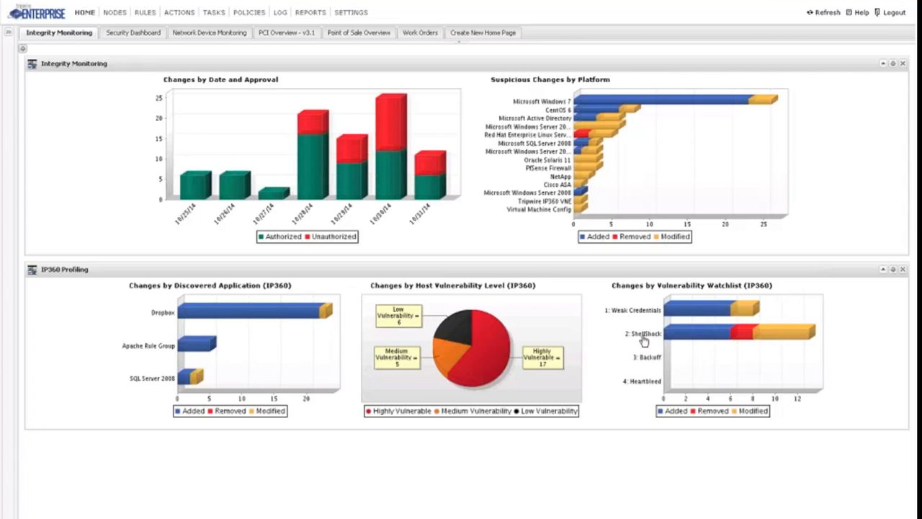
{"action": "mouse_move", "coordinate": [634, 317]}
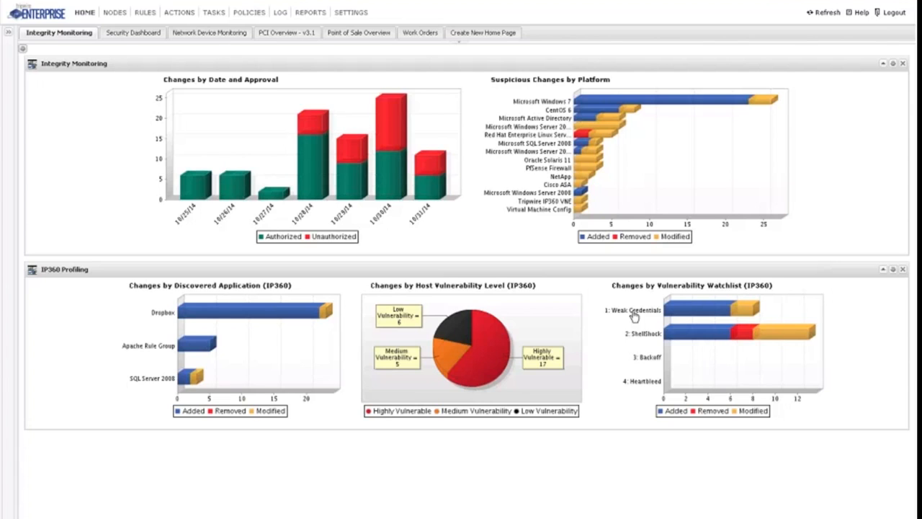
{"action": "mouse_move", "coordinate": [566, 326]}
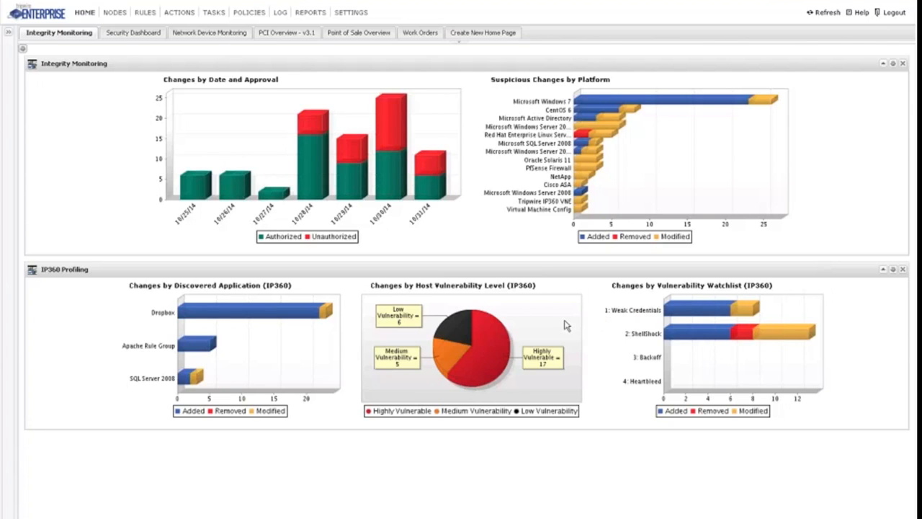
{"action": "mouse_move", "coordinate": [181, 303]}
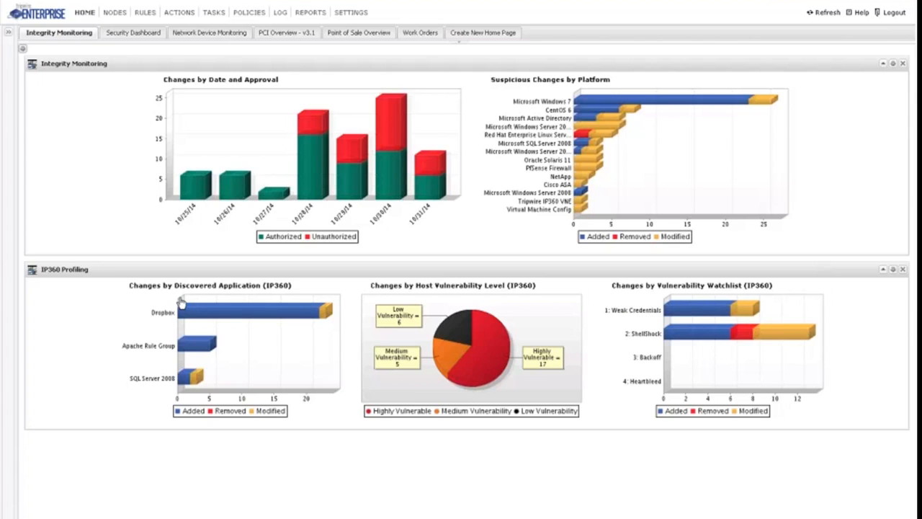
{"action": "mouse_move", "coordinate": [152, 322]}
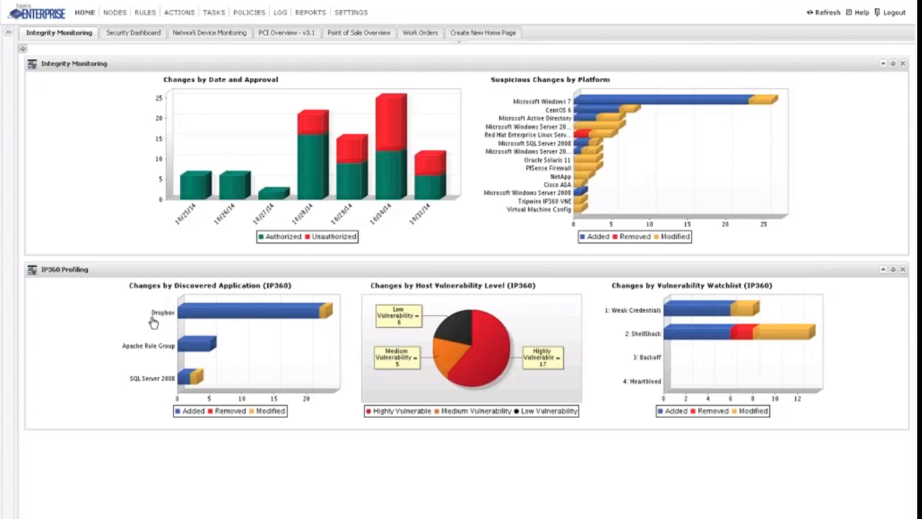
{"action": "mouse_move", "coordinate": [150, 326]}
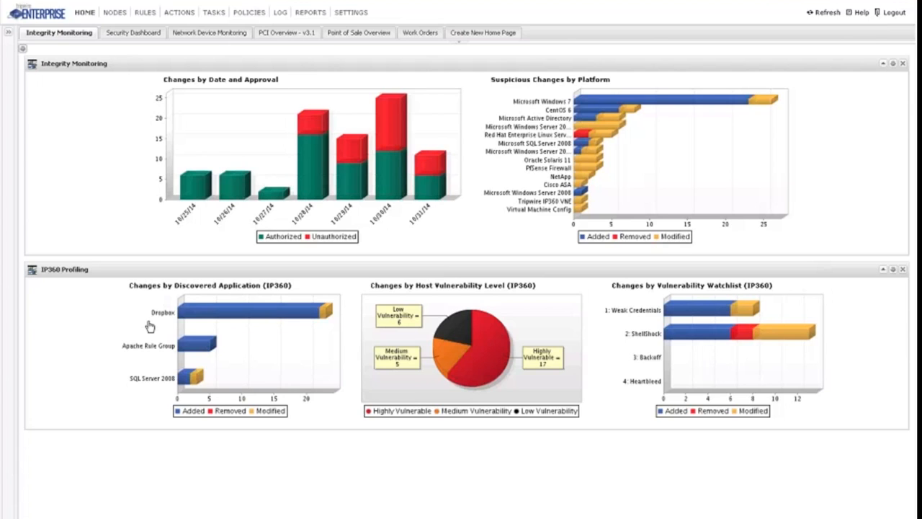
{"action": "mouse_move", "coordinate": [138, 384]}
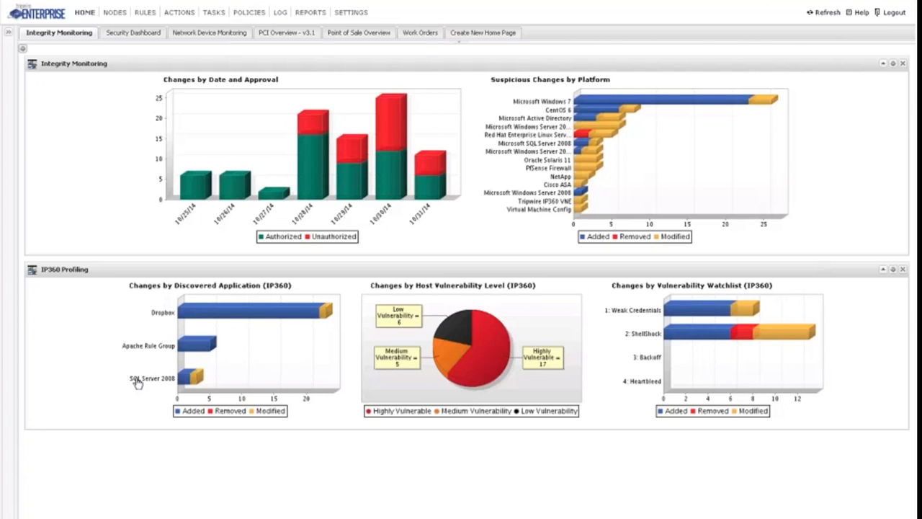
{"action": "mouse_move", "coordinate": [138, 384]}
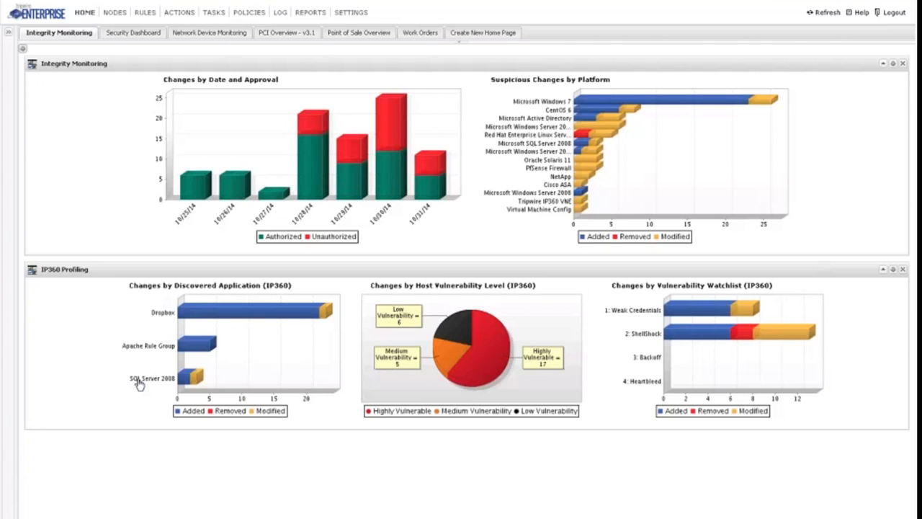
{"action": "mouse_move", "coordinate": [163, 347]}
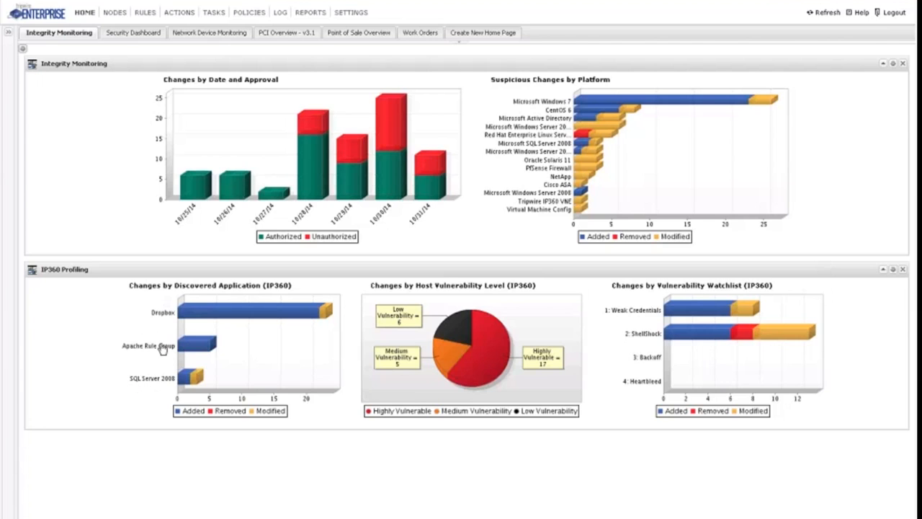
{"action": "mouse_move", "coordinate": [670, 360]}
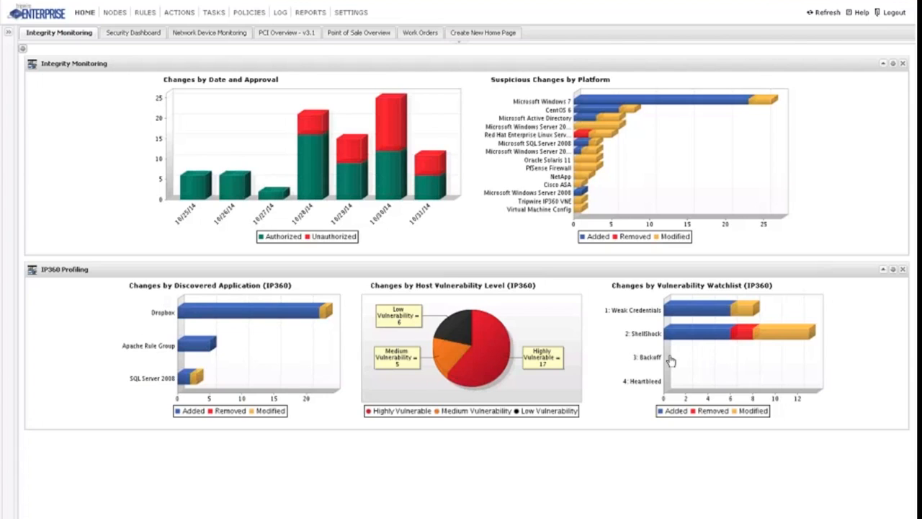
{"action": "mouse_move", "coordinate": [442, 338]}
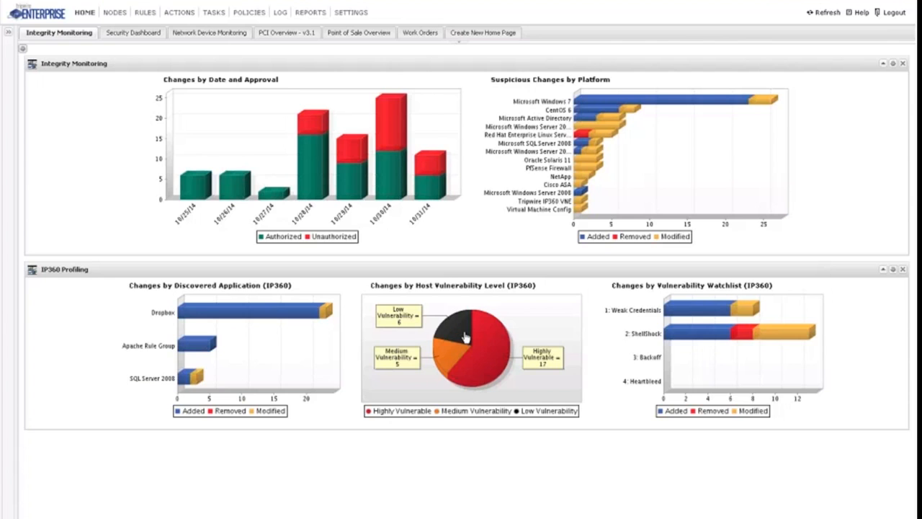
Bring up the Changes by Host Vulnerability Level report full-view and review the highly vulnerable and Hoth hosts
{"action": "left_click", "coordinate": [464, 334]}
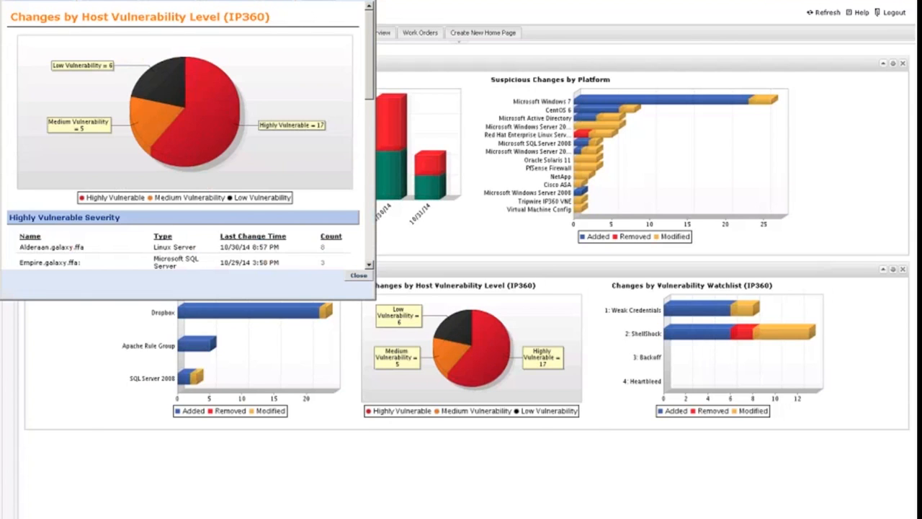
{"action": "left_click", "coordinate": [359, 275]}
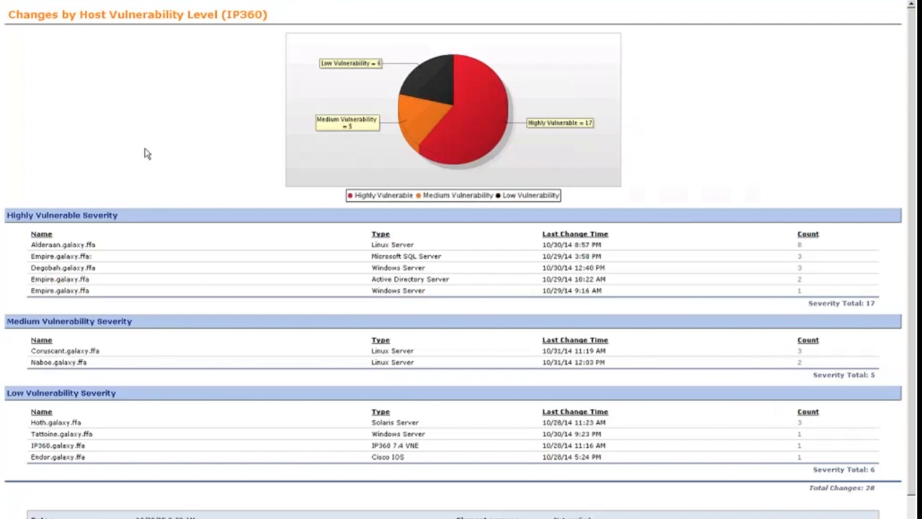
{"action": "mouse_move", "coordinate": [45, 487]}
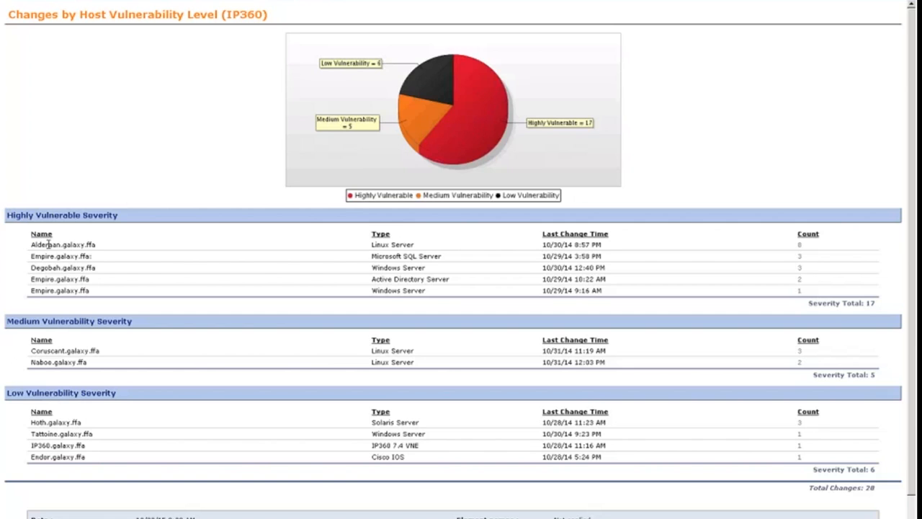
{"action": "double_click", "coordinate": [46, 245]}
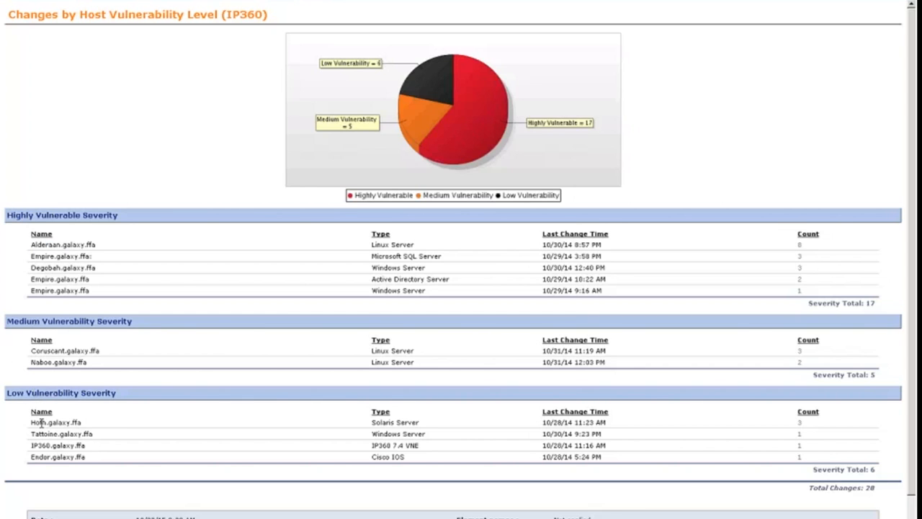
{"action": "double_click", "coordinate": [40, 422]}
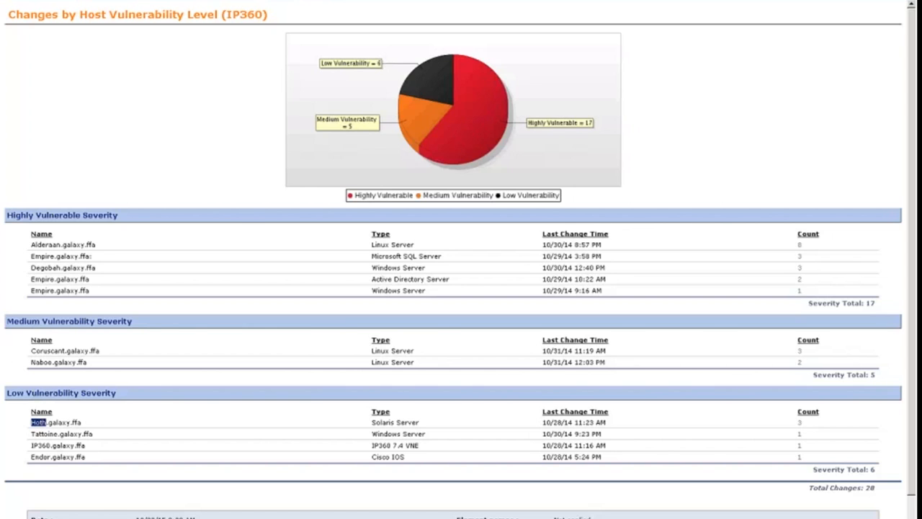
{"action": "mouse_move", "coordinate": [34, 257]}
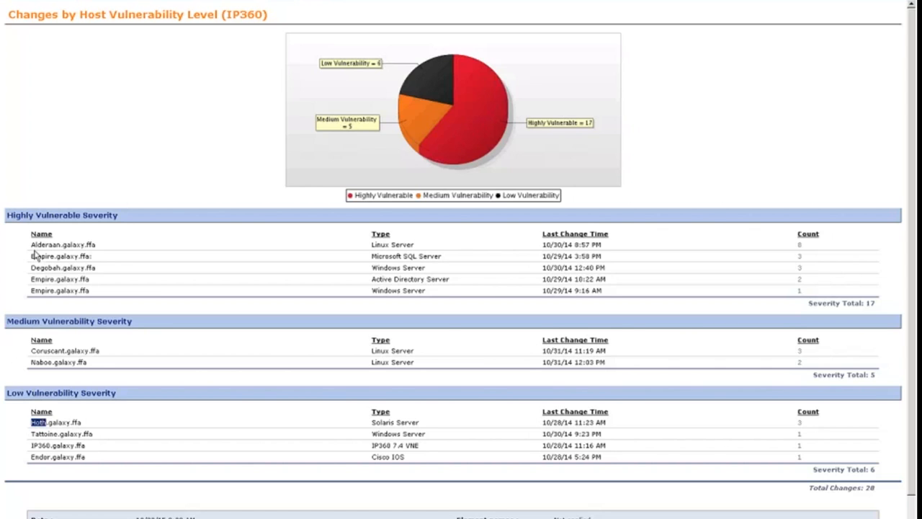
{"action": "mouse_move", "coordinate": [199, 301]}
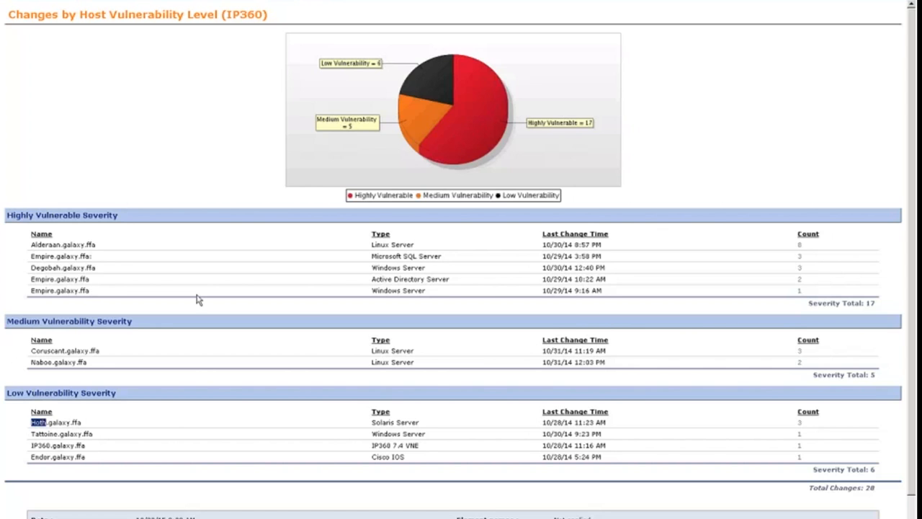
Drill into the Changed Elements for the Empire.galaxy.ffa Windows Server host
{"action": "double_click", "coordinate": [60, 291]}
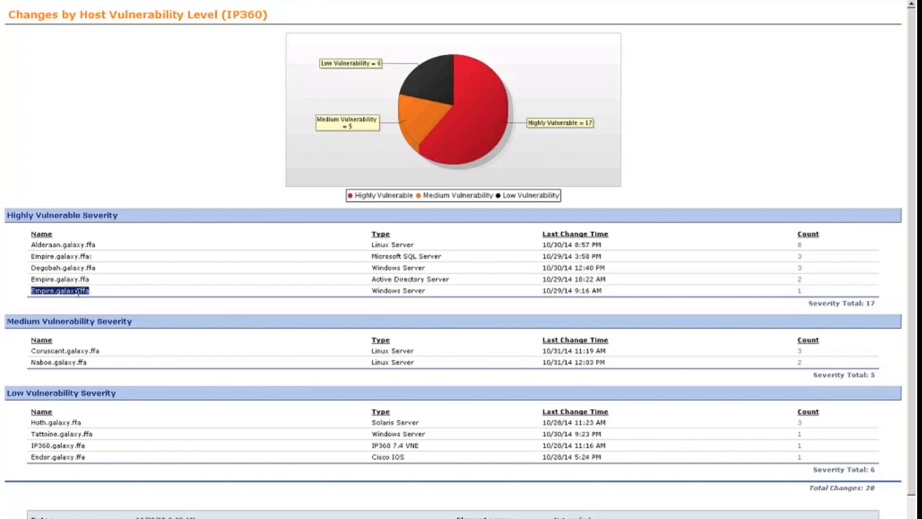
{"action": "double_click", "coordinate": [386, 291]}
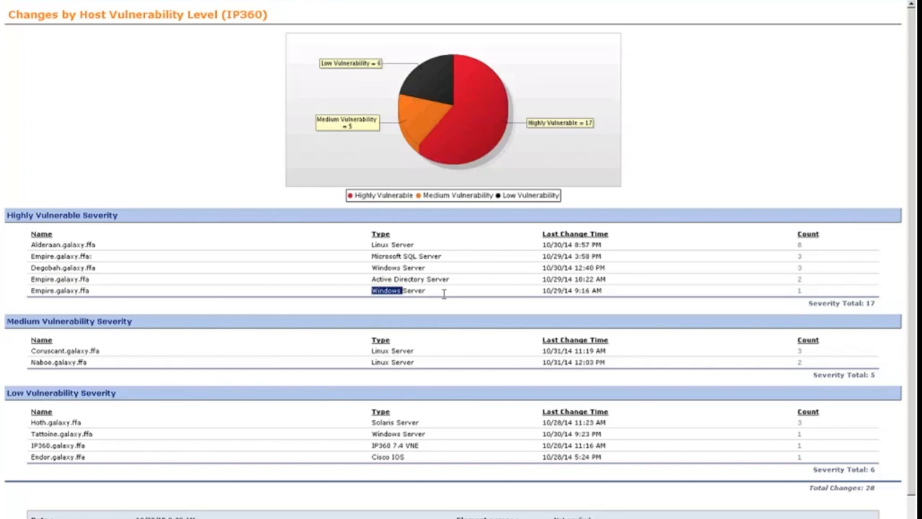
{"action": "mouse_move", "coordinate": [807, 298]}
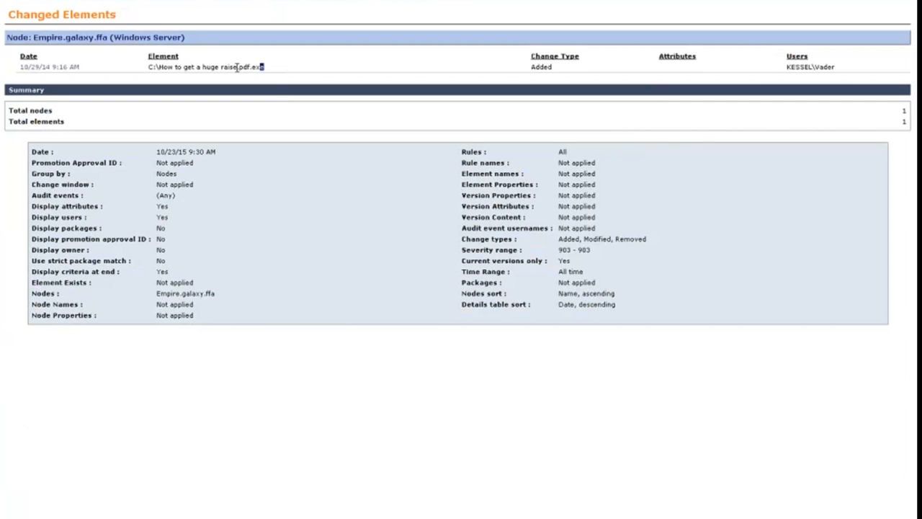
Review the account that added the executable file before returning to the vulnerability report
{"action": "double_click", "coordinate": [209, 67]}
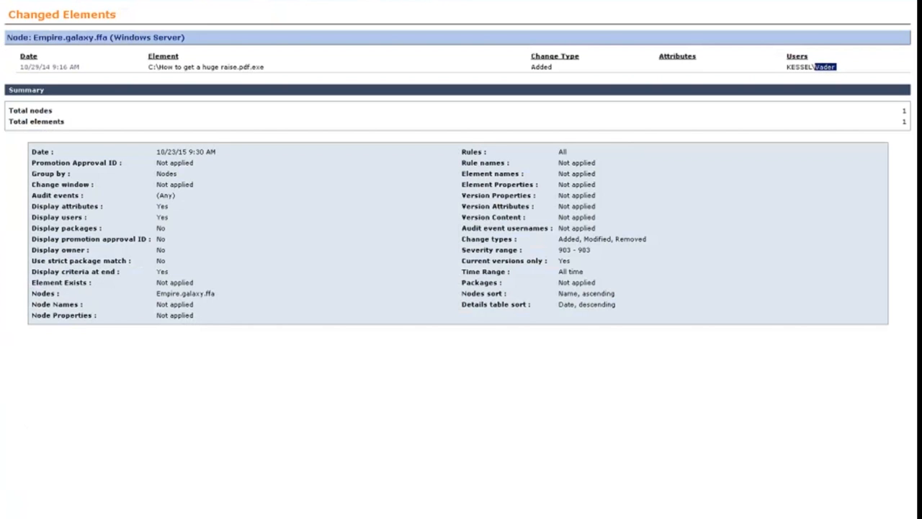
{"action": "mouse_move", "coordinate": [812, 131]}
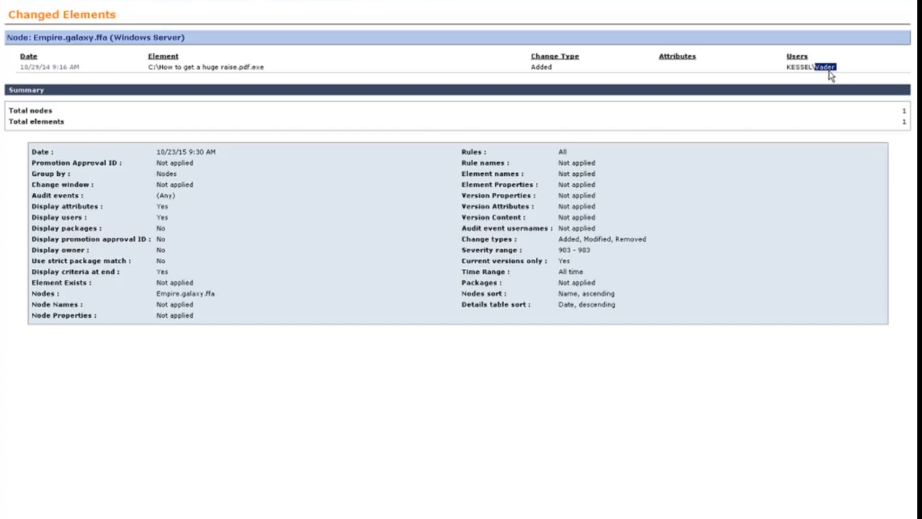
{"action": "mouse_move", "coordinate": [708, 98]}
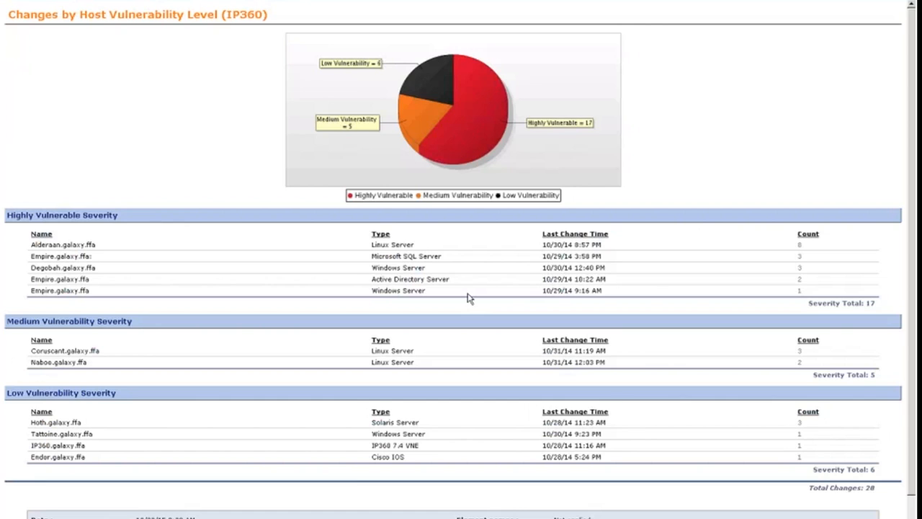
Drill into the Changed Elements for the Empire.galaxy.ffa Active Directory Server host
{"action": "double_click", "coordinate": [379, 279]}
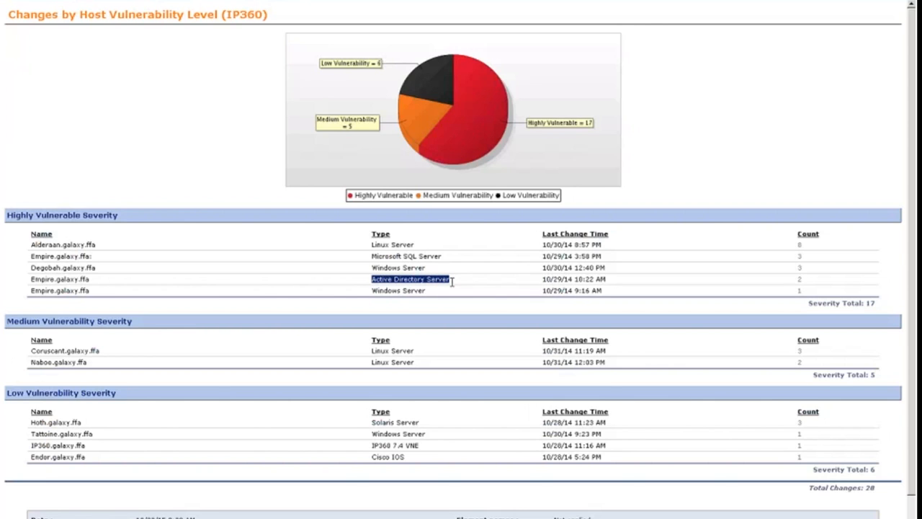
{"action": "left_click", "coordinate": [409, 280]}
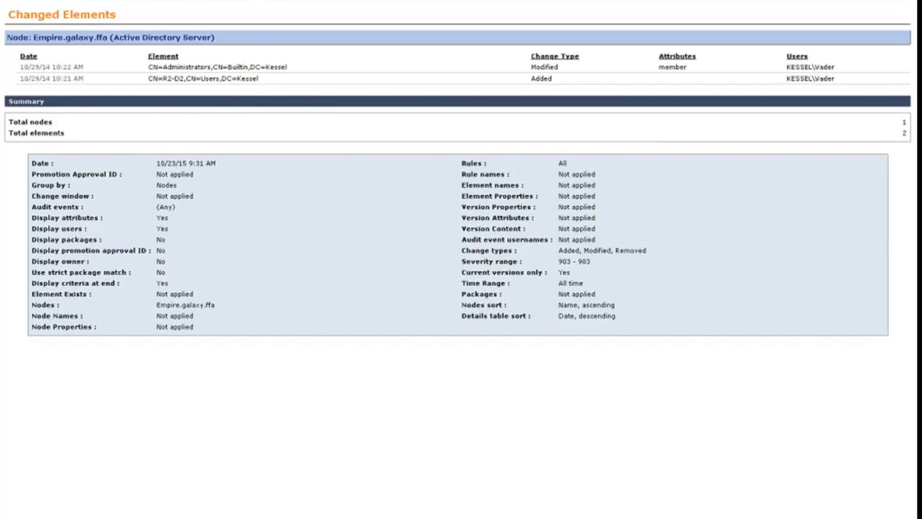
Review the added user and changing account, then launch the CN=Administrators group Change Detail window
{"action": "double_click", "coordinate": [172, 78]}
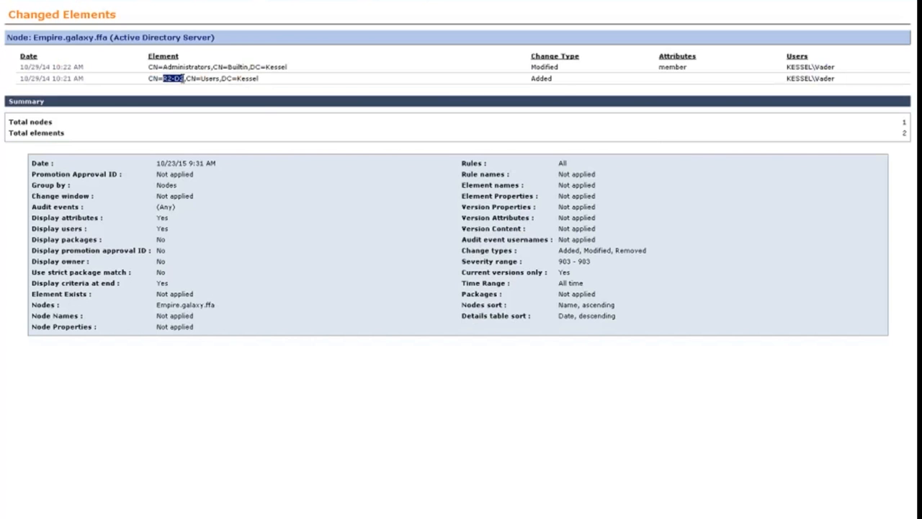
{"action": "mouse_move", "coordinate": [824, 80]}
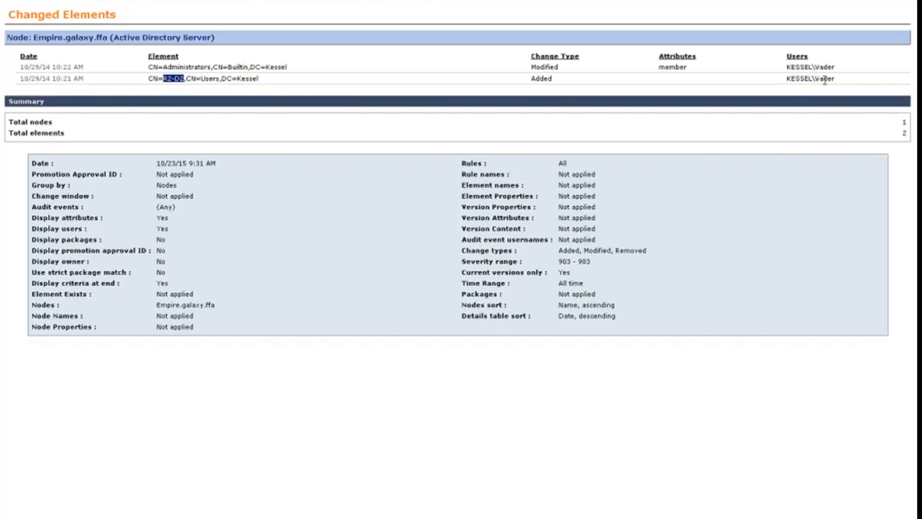
{"action": "double_click", "coordinate": [819, 78]}
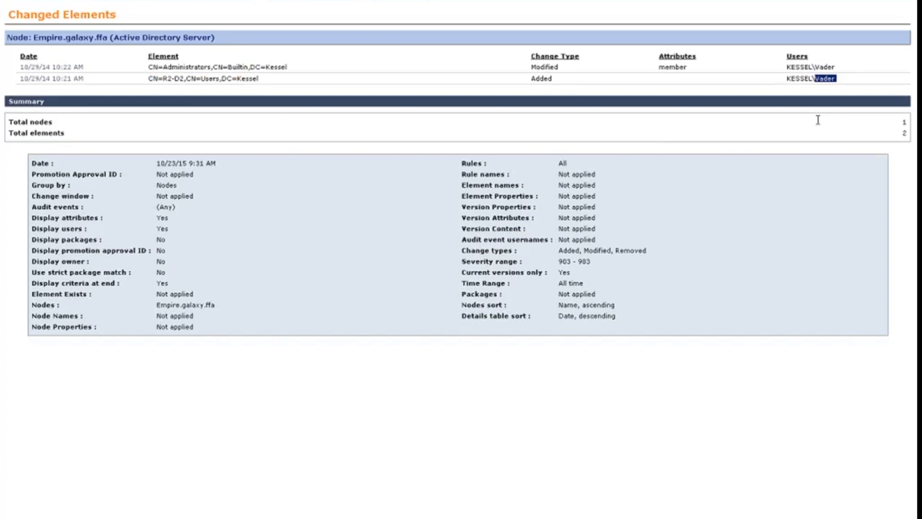
{"action": "mouse_move", "coordinate": [818, 125]}
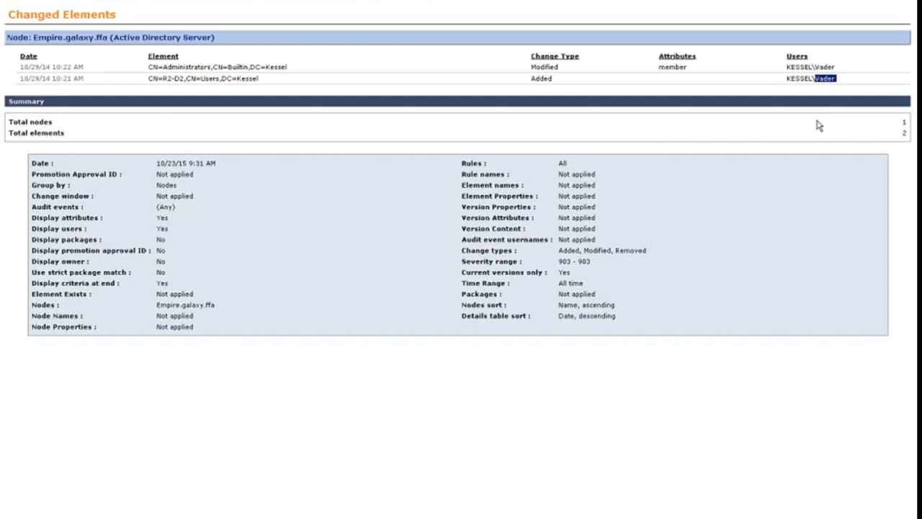
{"action": "mouse_move", "coordinate": [690, 137]}
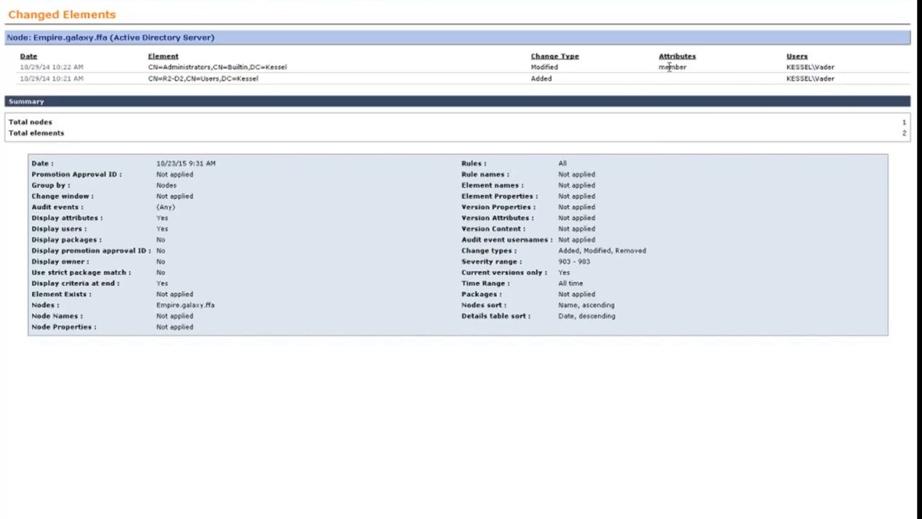
{"action": "double_click", "coordinate": [185, 68]}
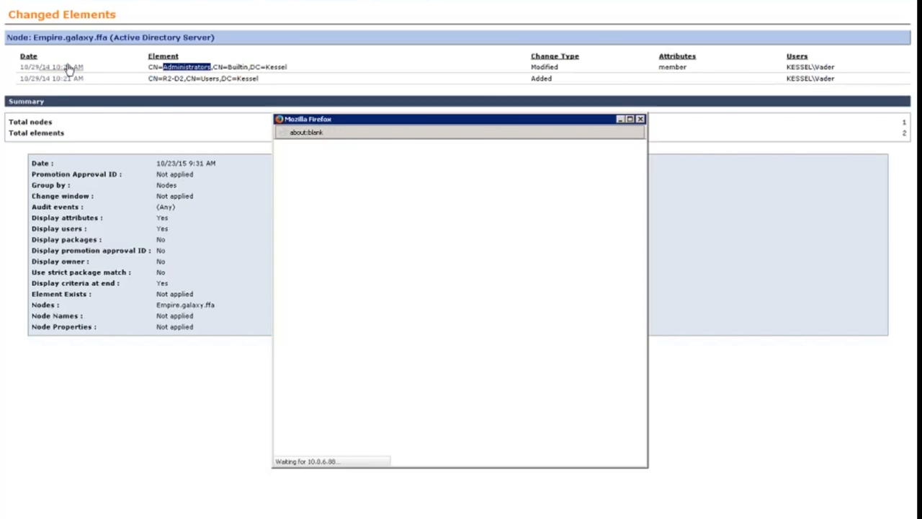
Show the Administrators group's expected versus observed members with the added member highlighted
{"action": "left_click", "coordinate": [185, 68]}
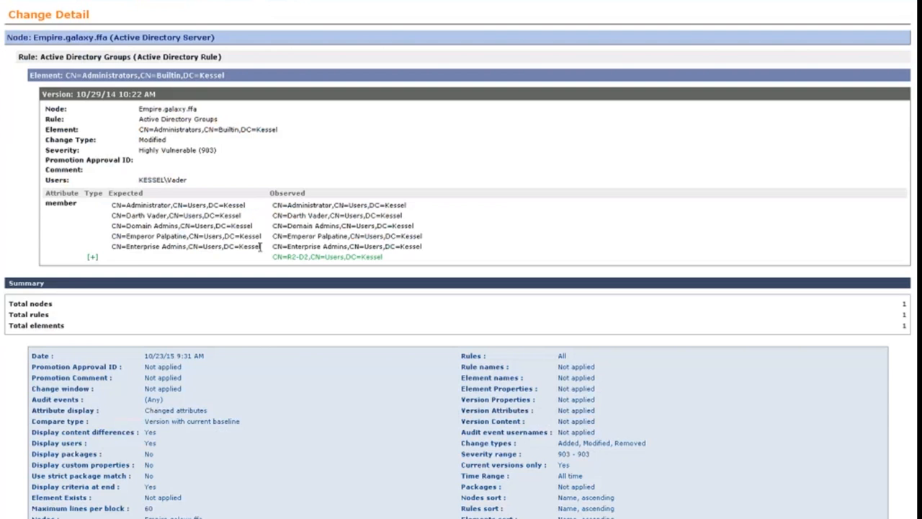
{"action": "double_click", "coordinate": [294, 256]}
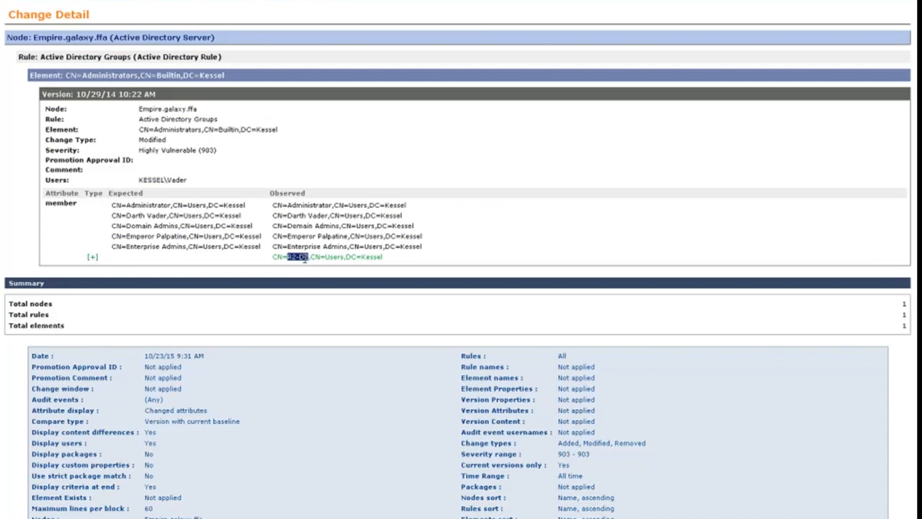
{"action": "mouse_move", "coordinate": [292, 338]}
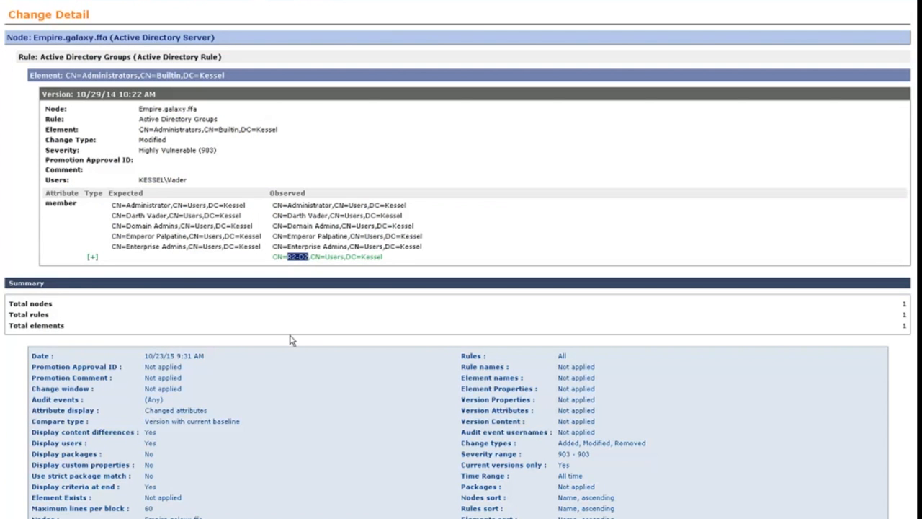
{"action": "mouse_move", "coordinate": [268, 266]}
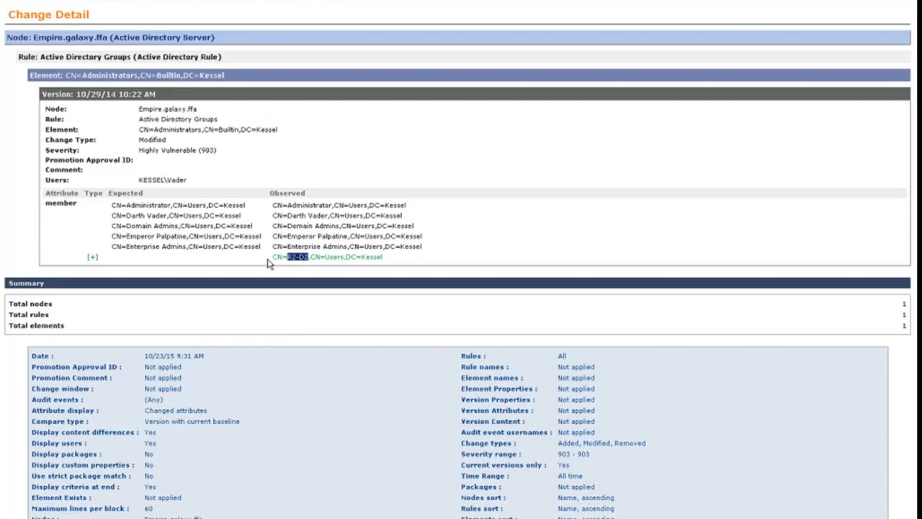